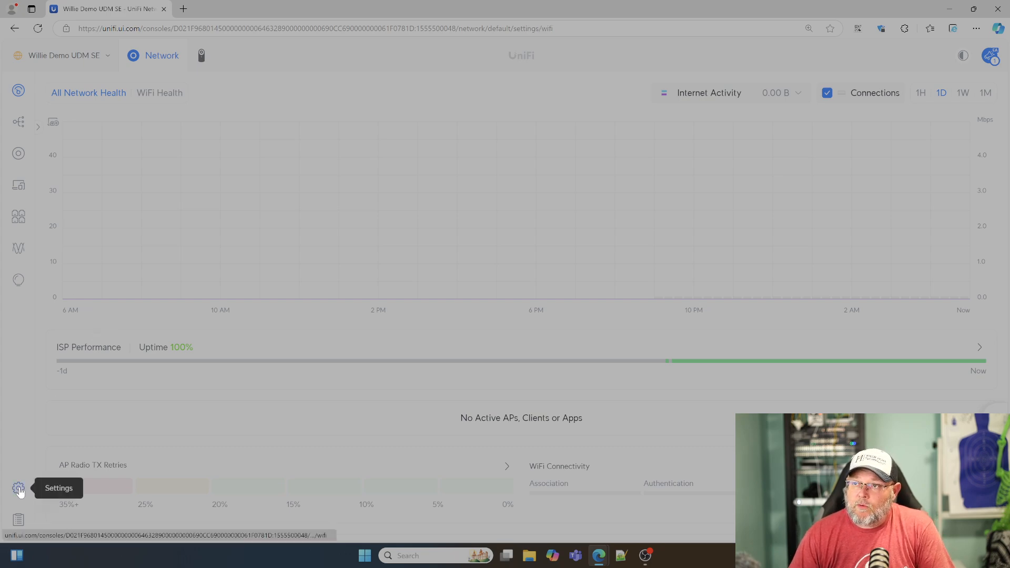
Step: Open the Networks settings page showing the Default network on 192.168.1.0/24
click(18, 488)
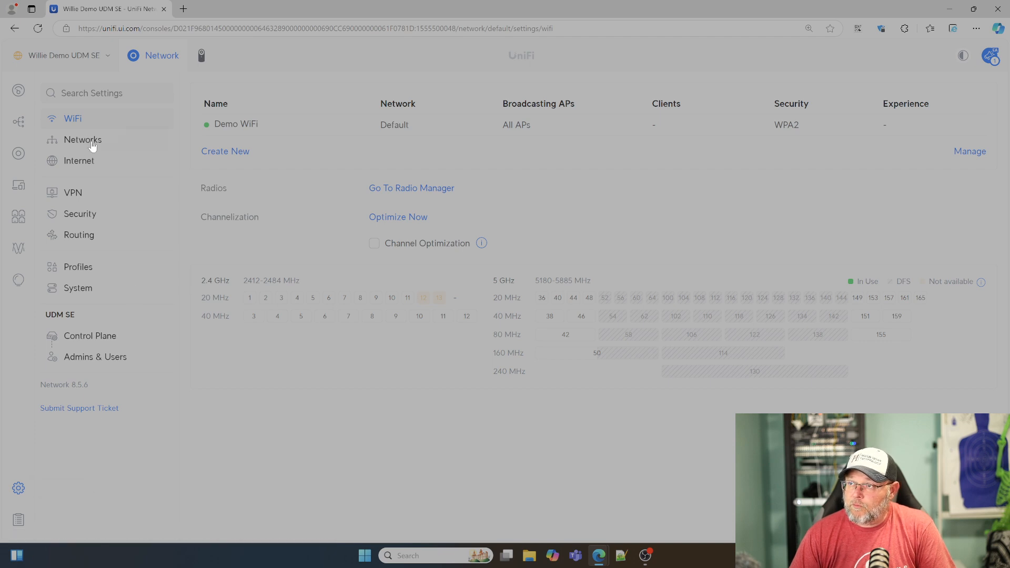
mouse_move(106, 270)
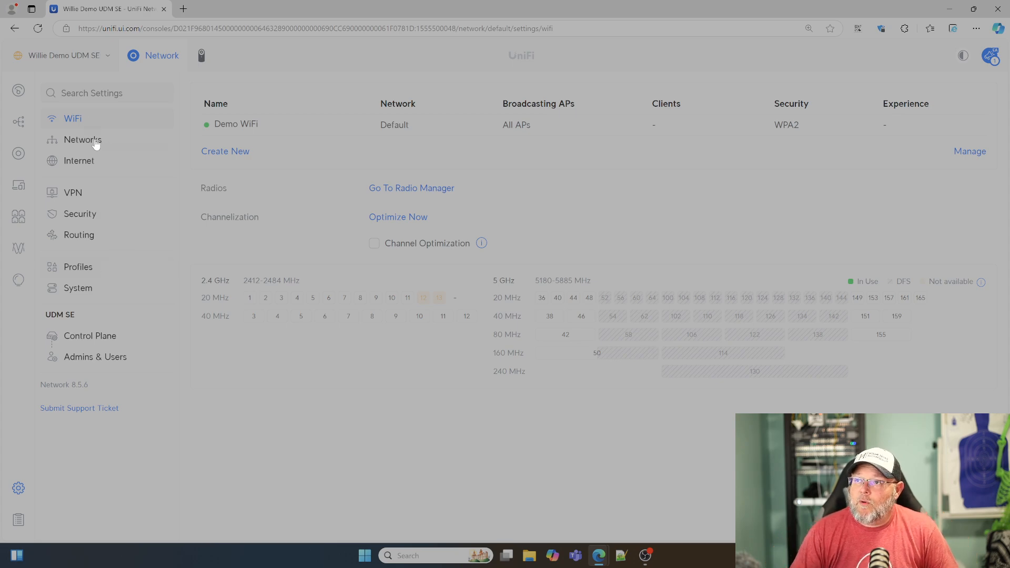
click(82, 140)
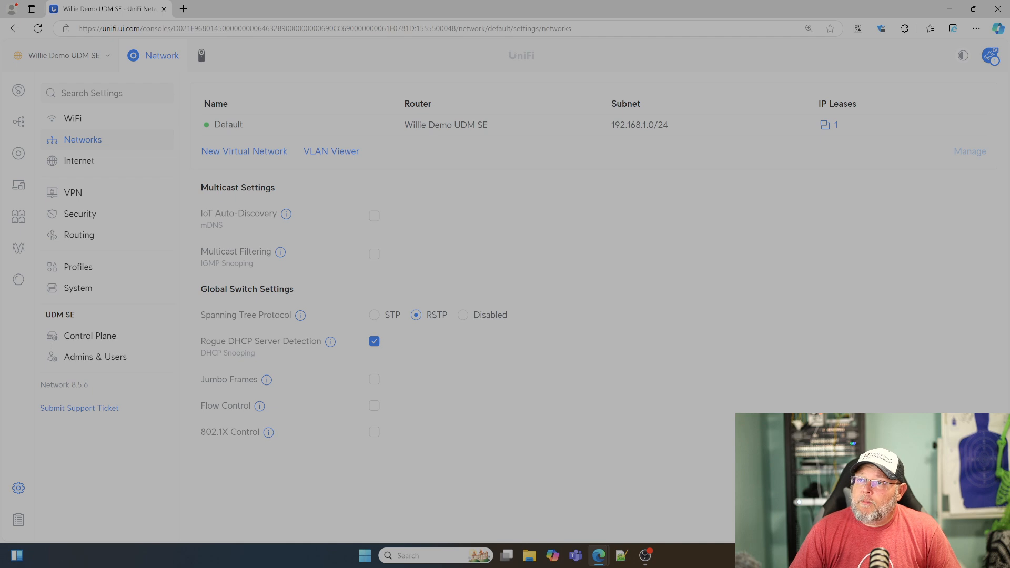
mouse_move(243, 230)
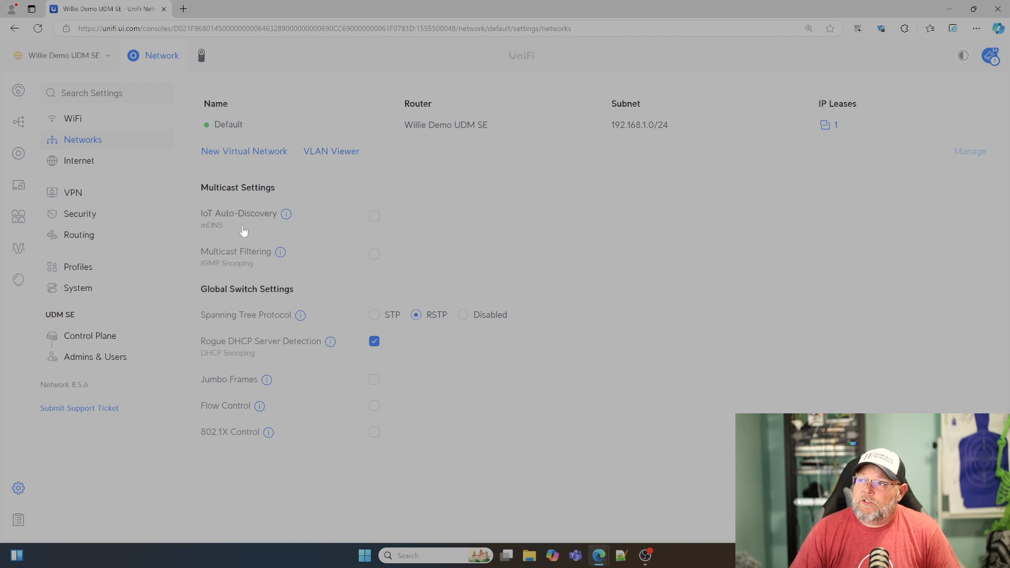
mouse_move(244, 155)
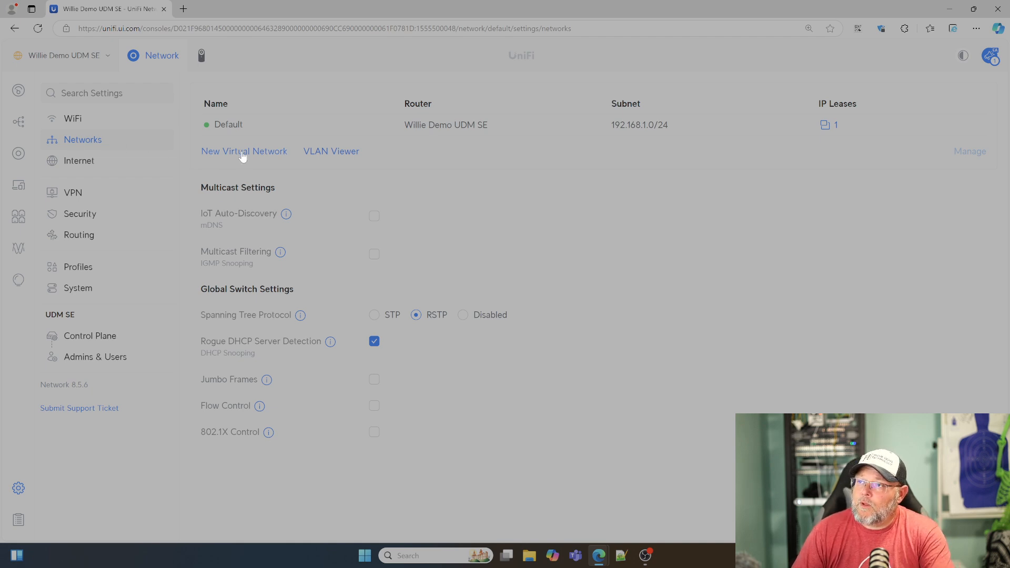
Step: Create a new virtual network named 'My Routed IPs'
click(244, 151)
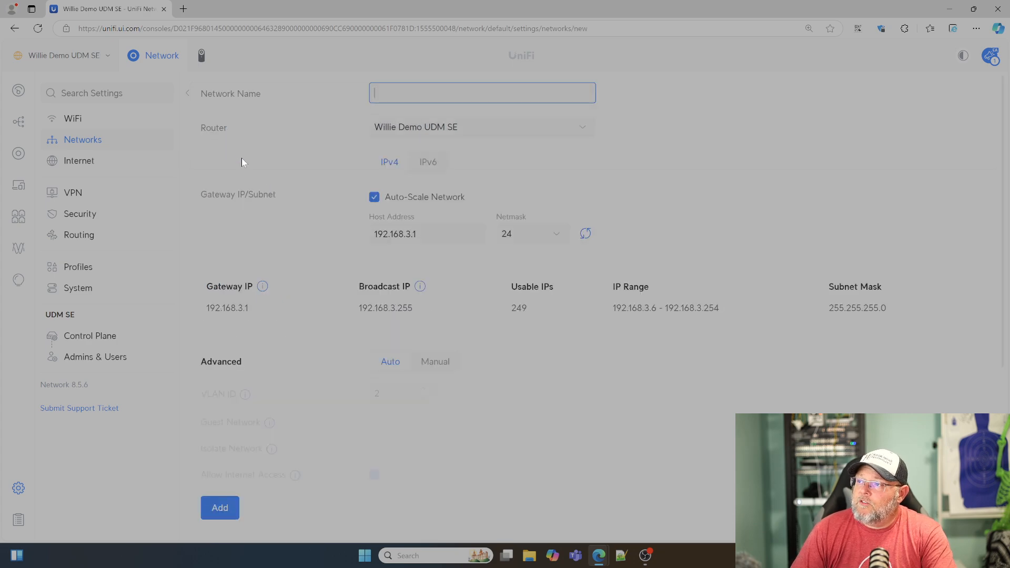
mouse_move(277, 246)
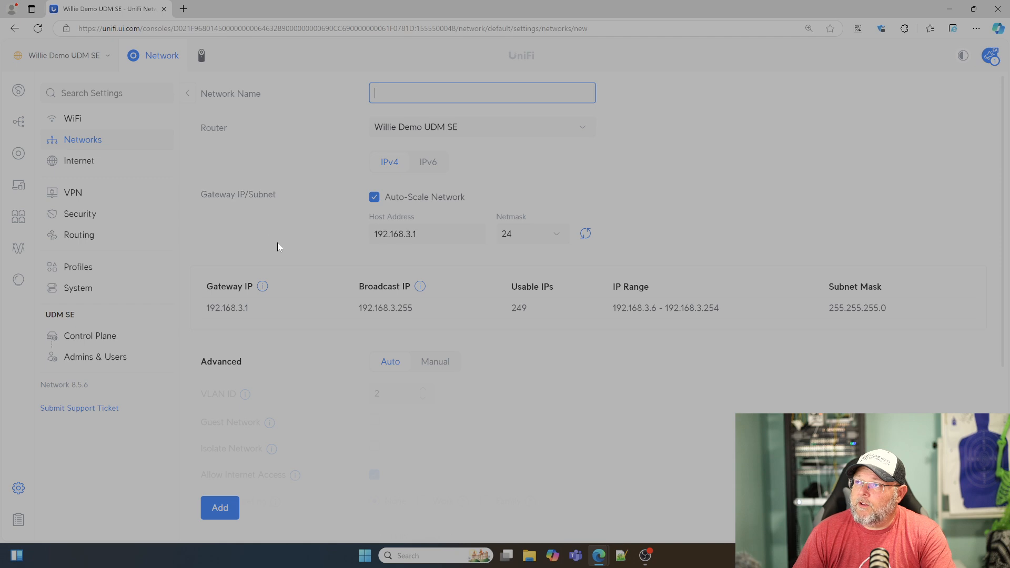
mouse_move(368, 219)
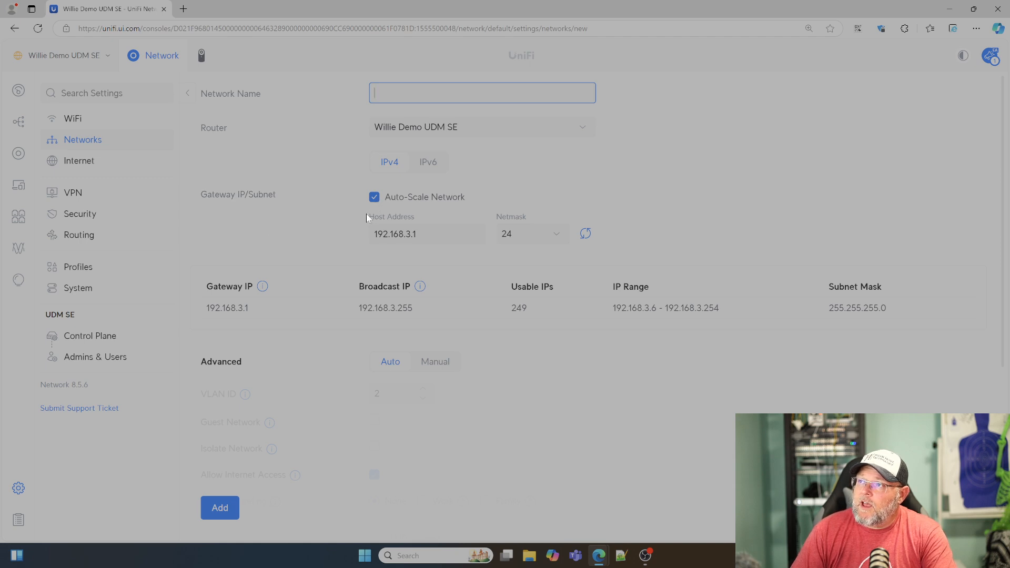
mouse_move(362, 213)
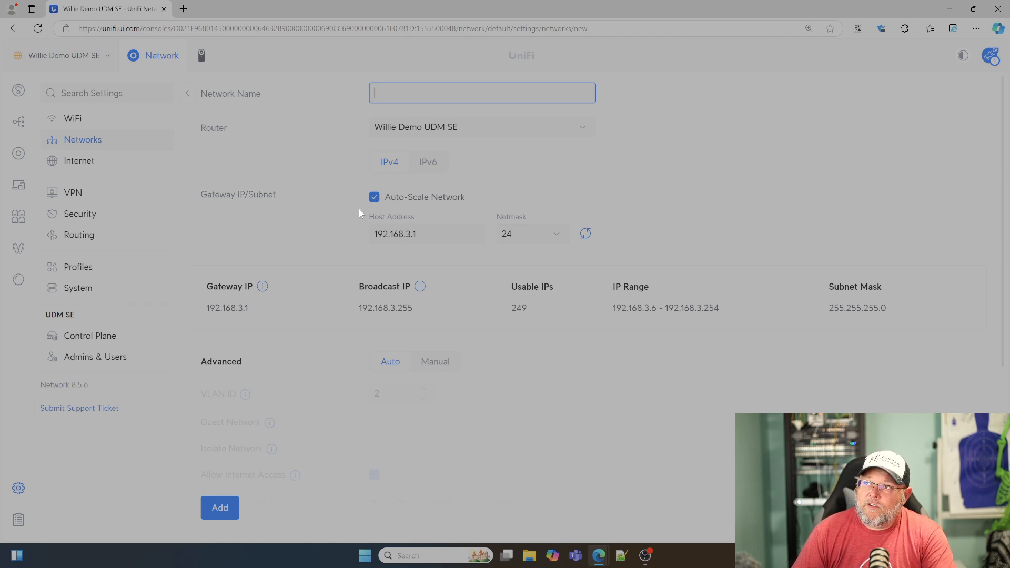
mouse_move(322, 186)
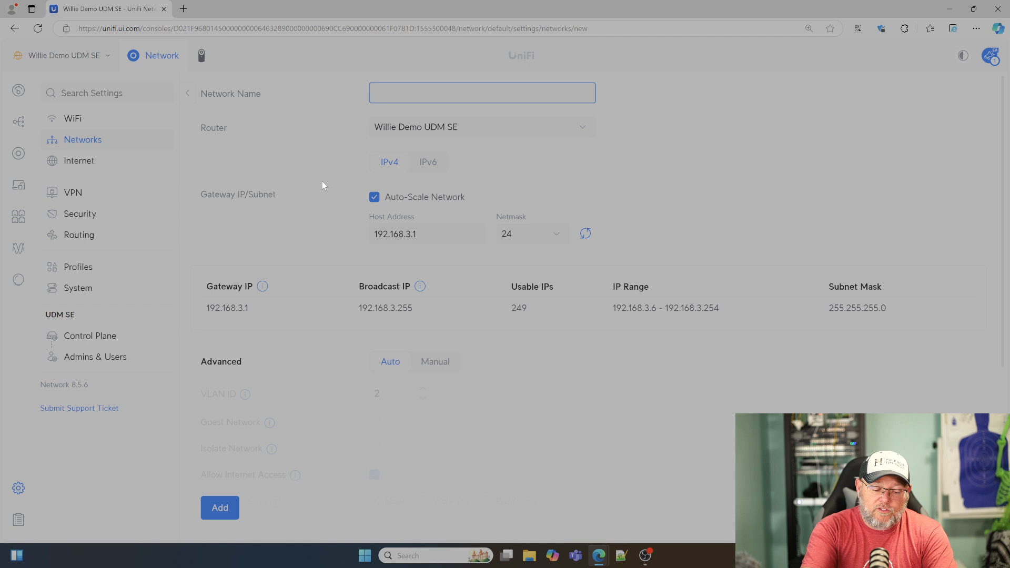
text(My ROuted I)
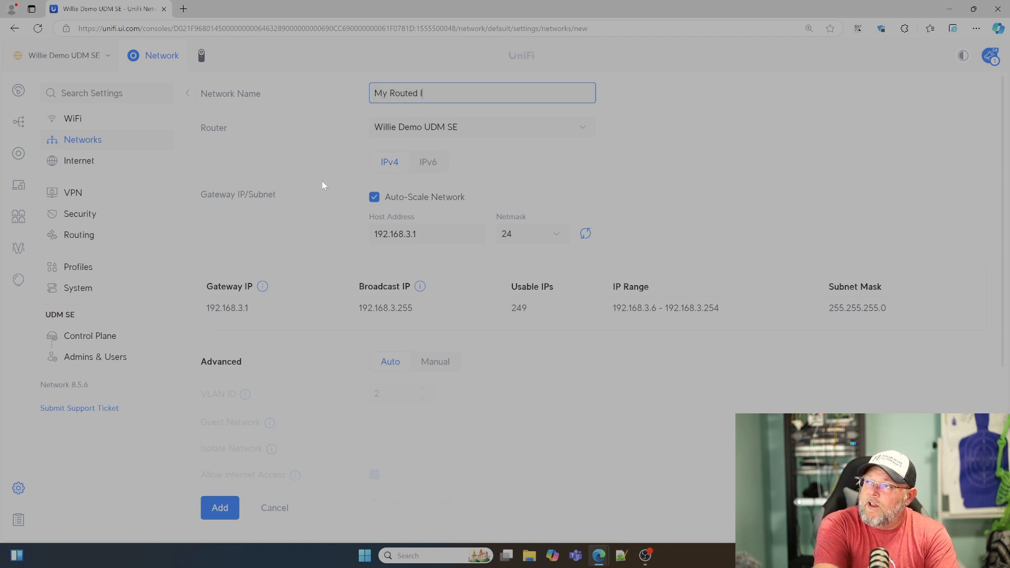
text(Ps)
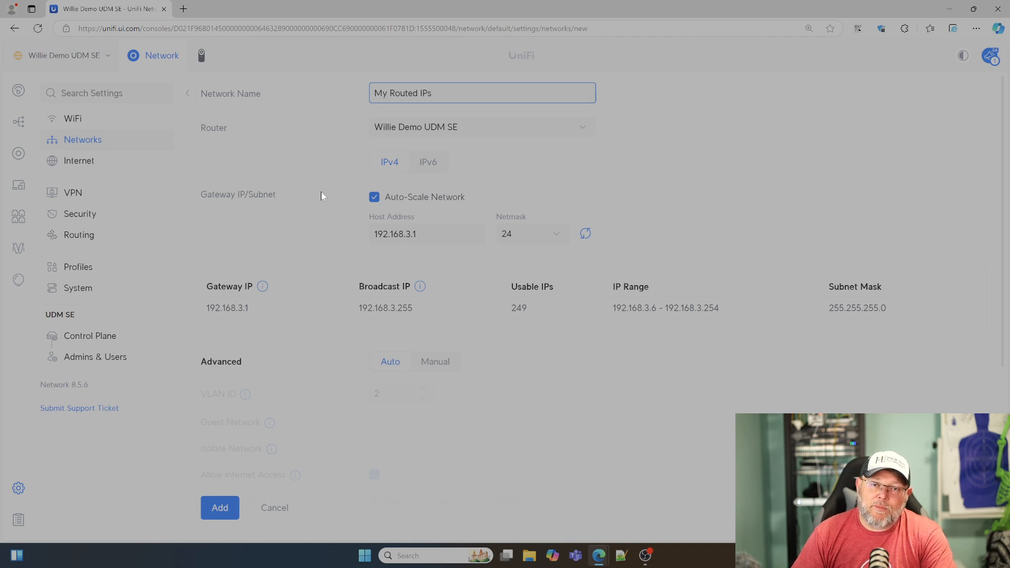
mouse_move(303, 193)
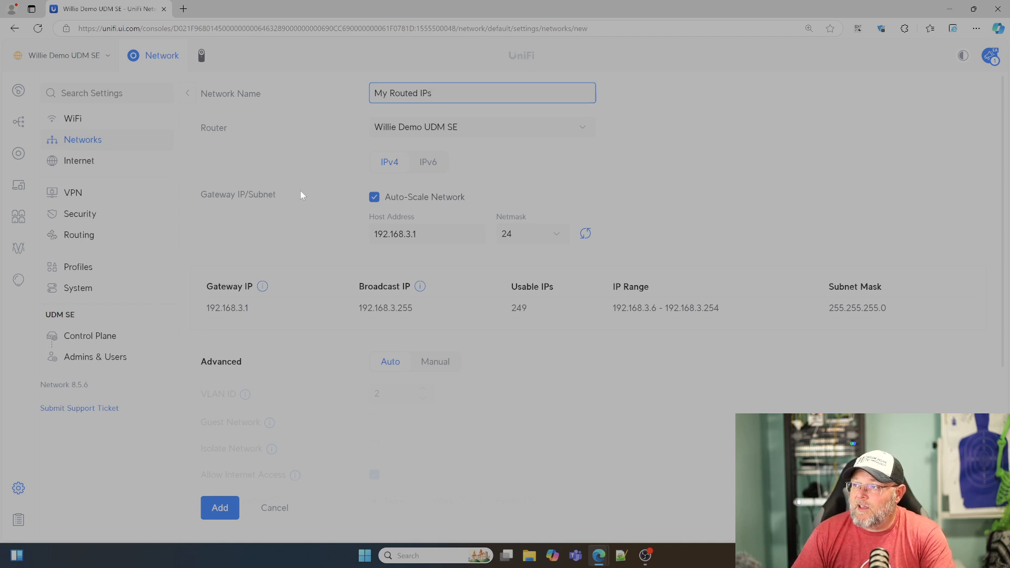
mouse_move(367, 186)
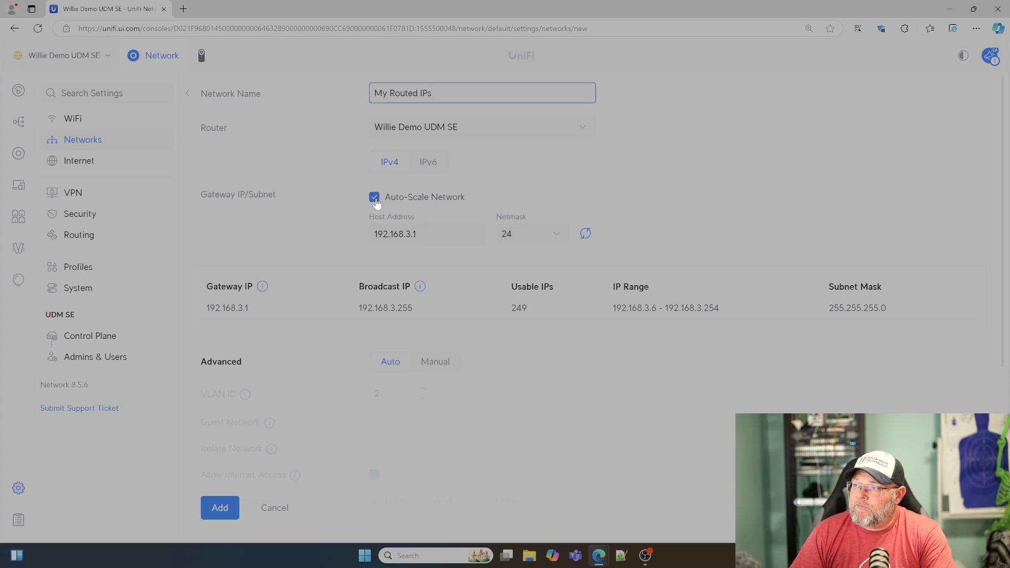
Step: Turn off auto-scaling and set the gateway host address to 12.150.16.1/24
click(374, 196)
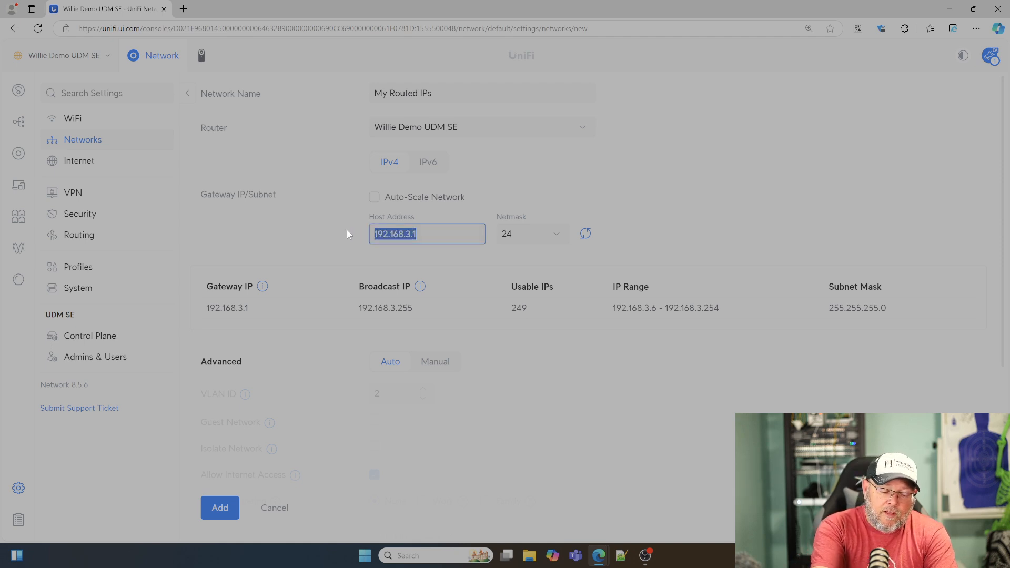
text(12.150)
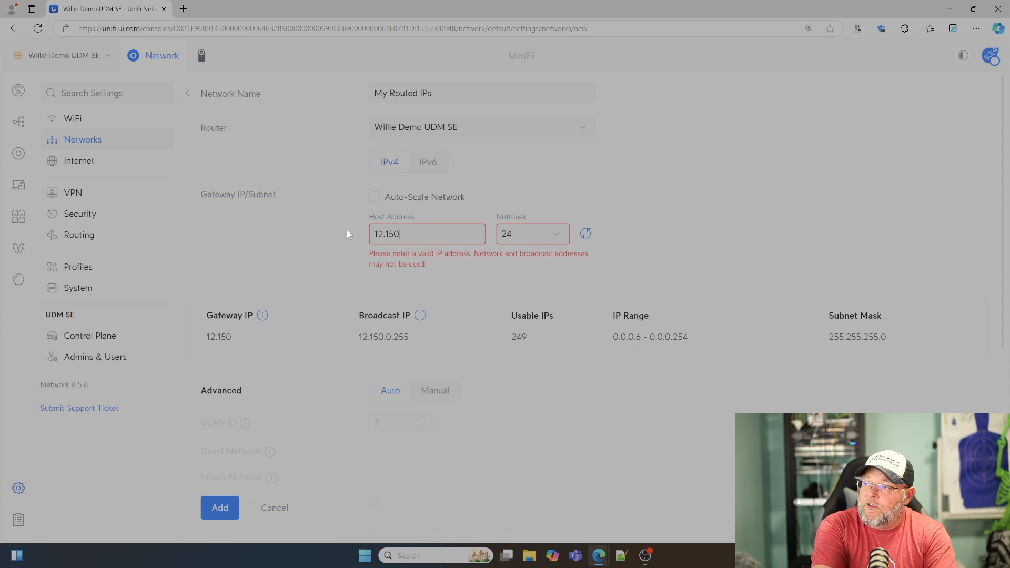
text(.16.)
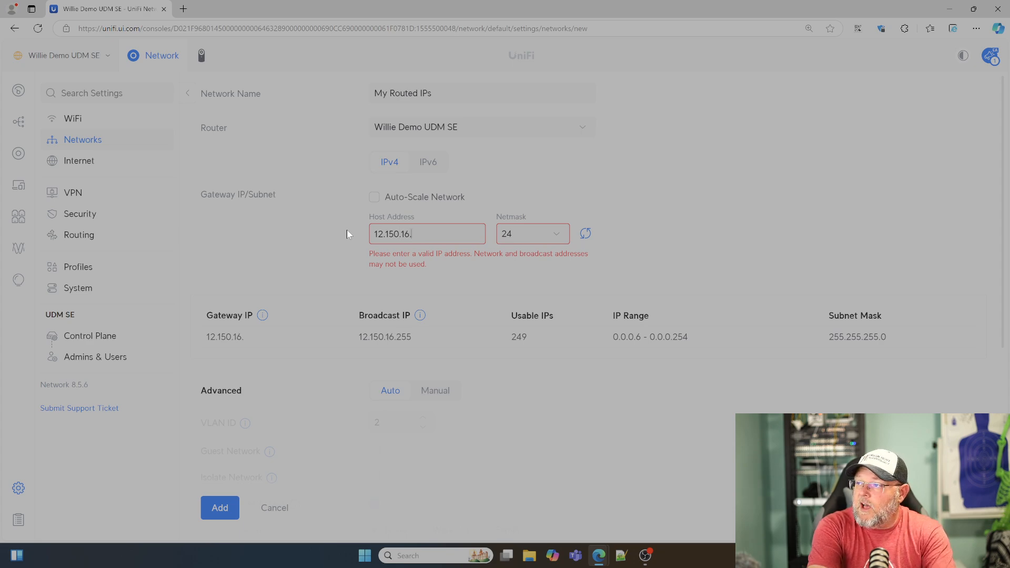
text(1)
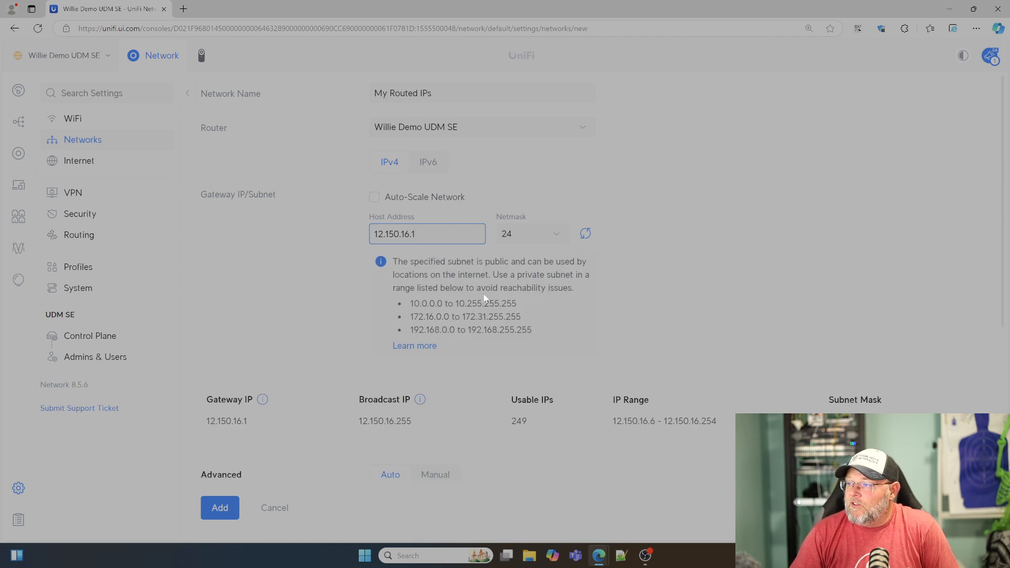
scroll(down, 3)
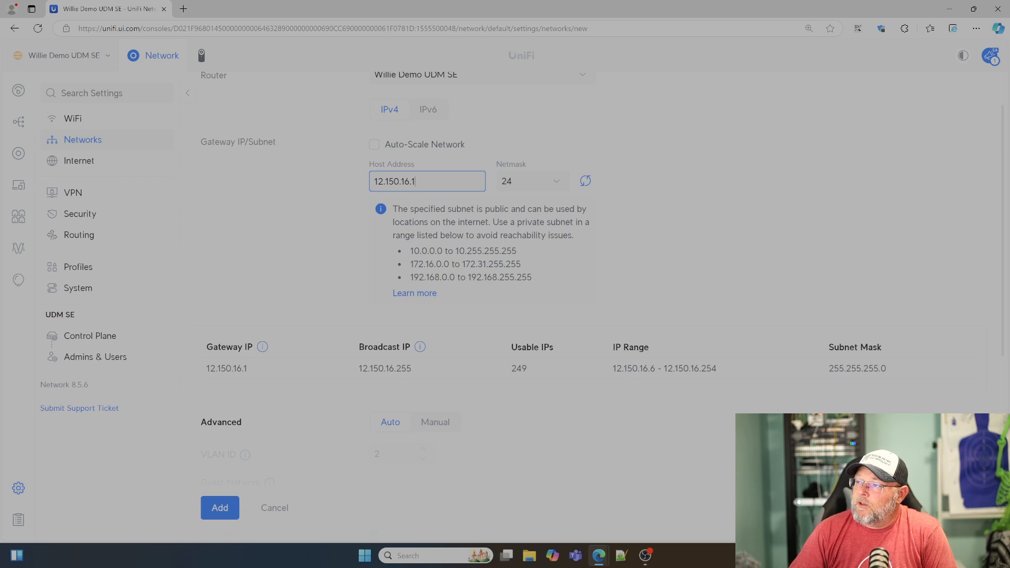
mouse_move(541, 233)
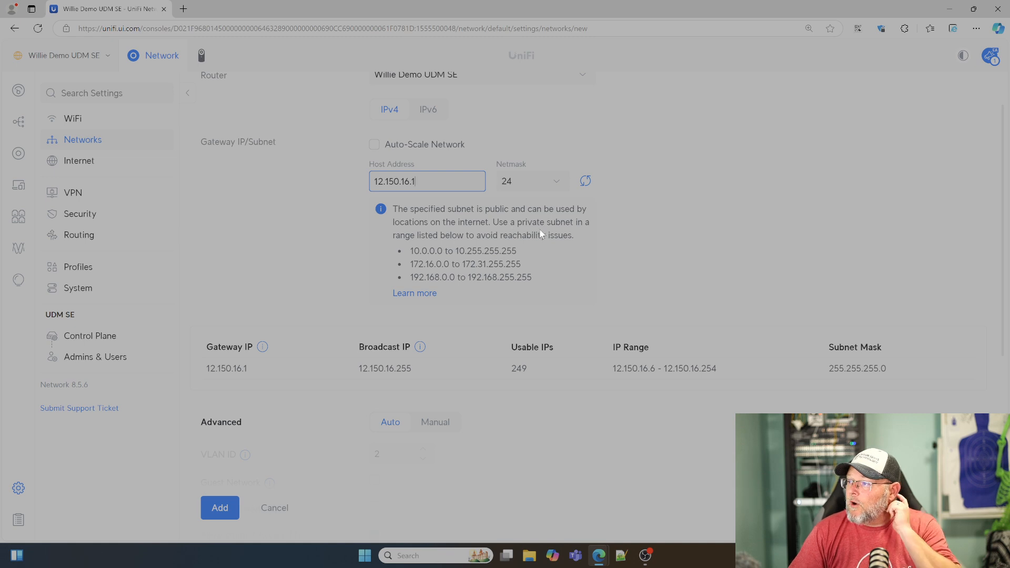
mouse_move(540, 236)
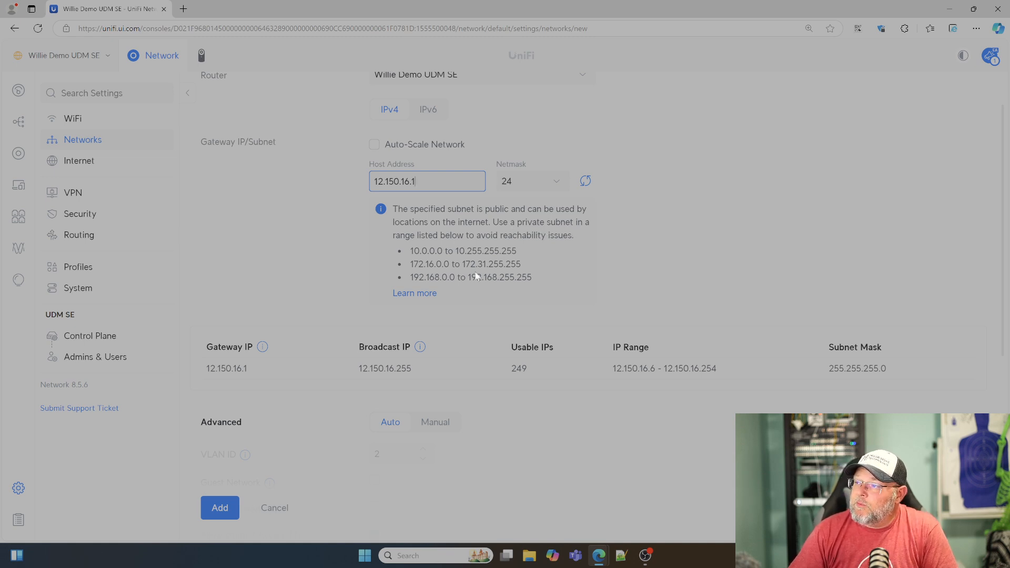
mouse_move(367, 227)
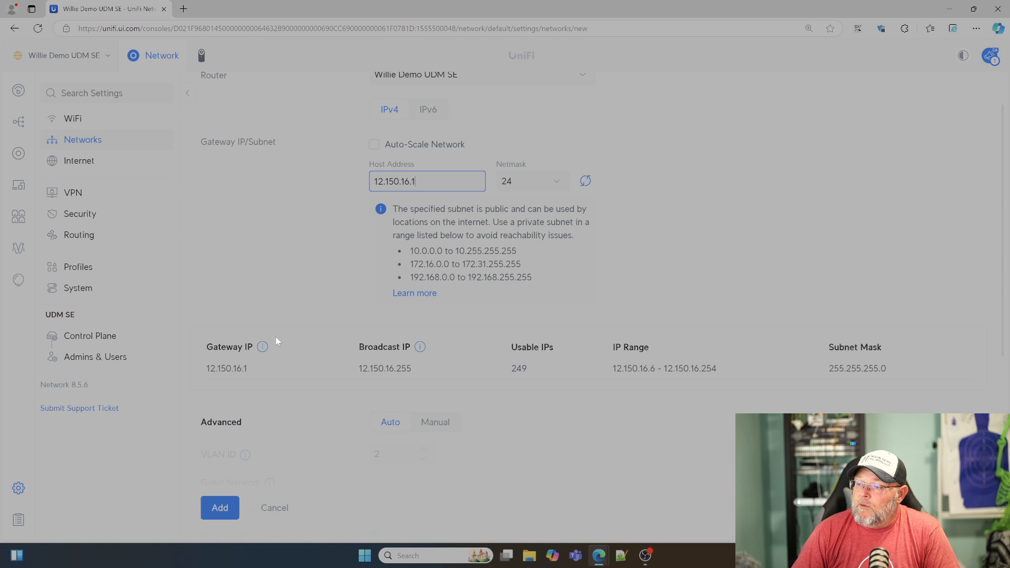
Step: Add the 12.150.16.0/24 network on VLAN 2 with DHCP mode None
scroll(down, 3)
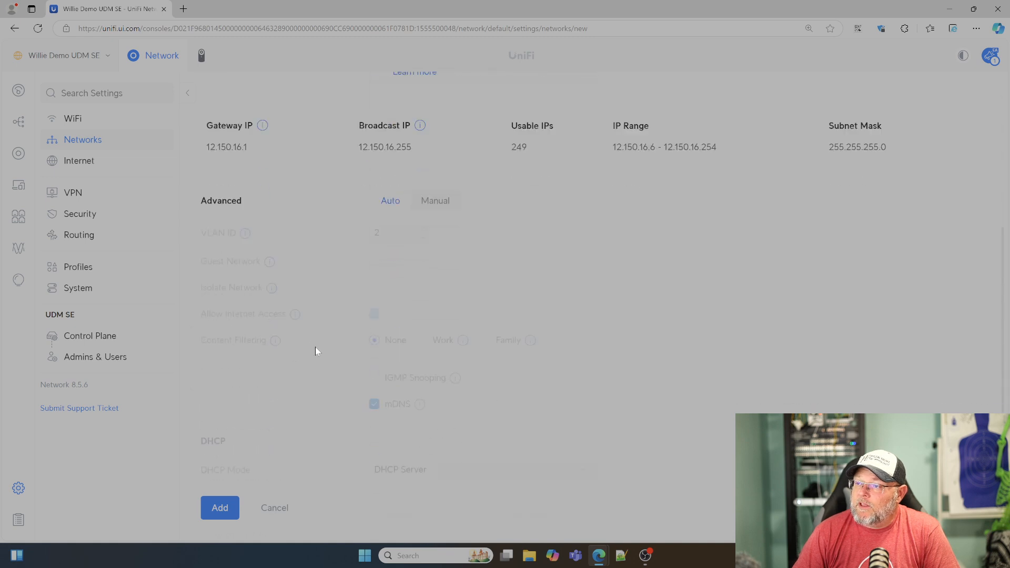
scroll(down, 3)
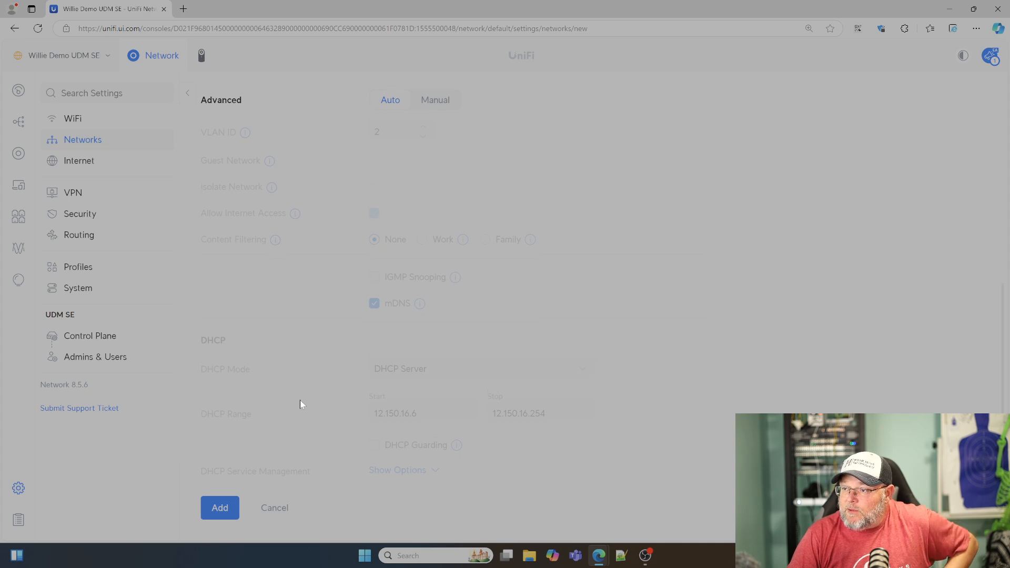
scroll(up, 3)
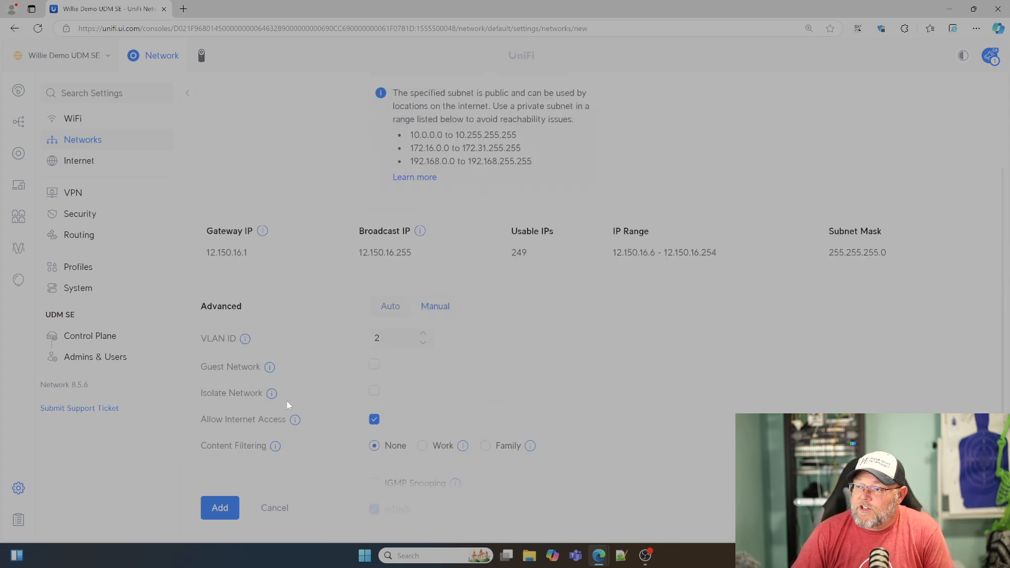
scroll(down, 3)
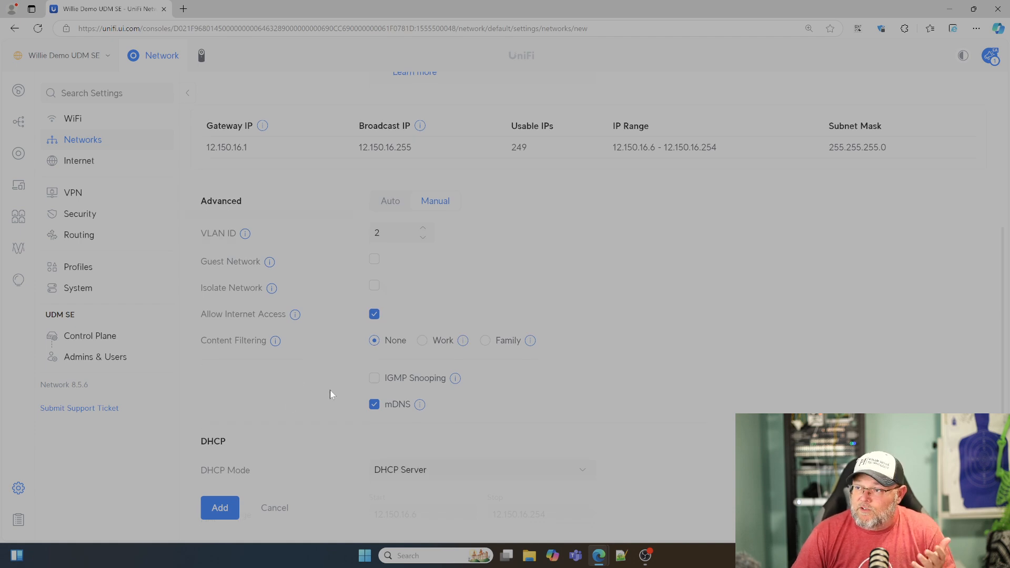
scroll(down, 3)
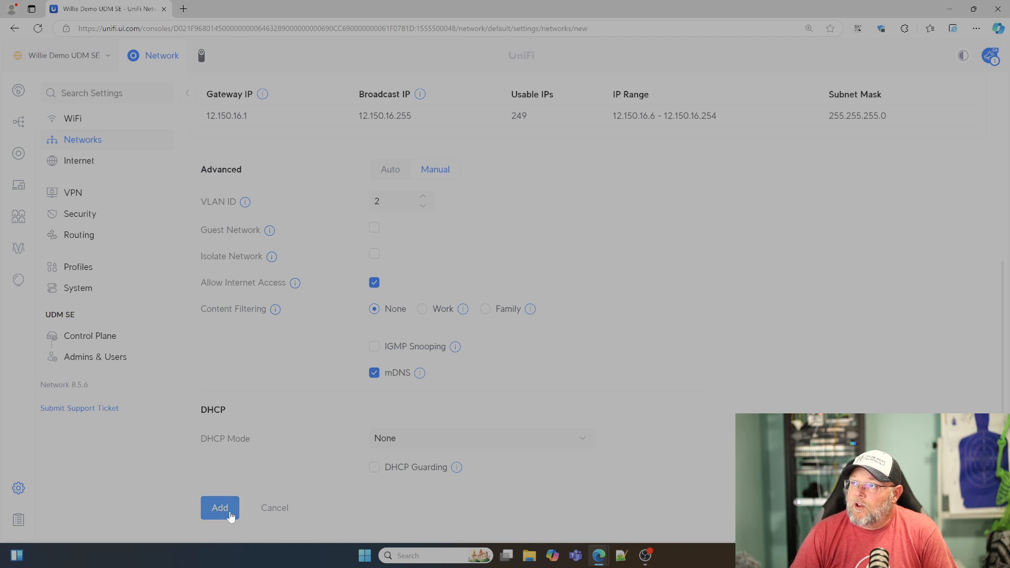
click(220, 508)
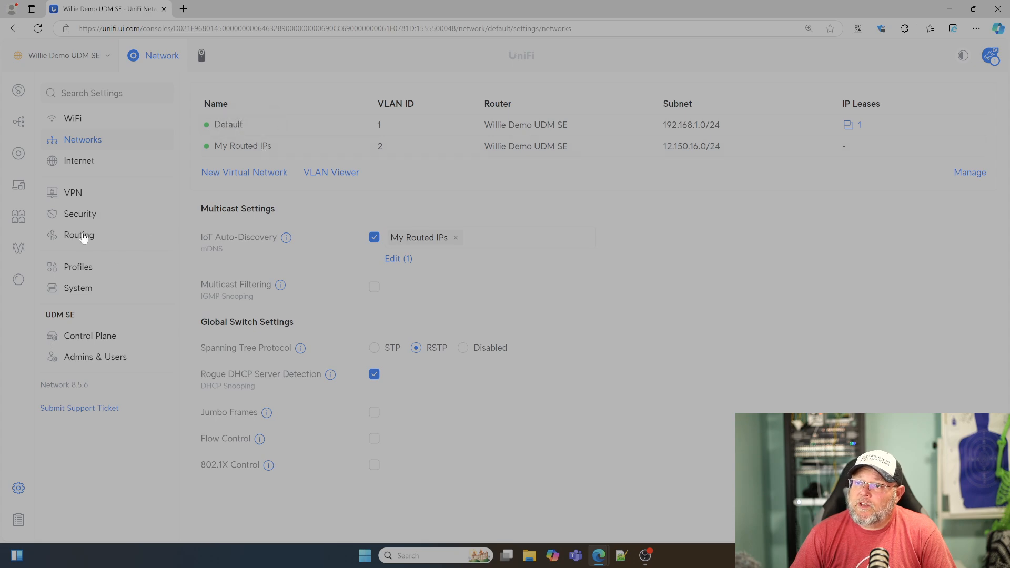
Step: Open Routing's NAT rules showing the Primary and Secondary WAN masquerade entries
click(78, 235)
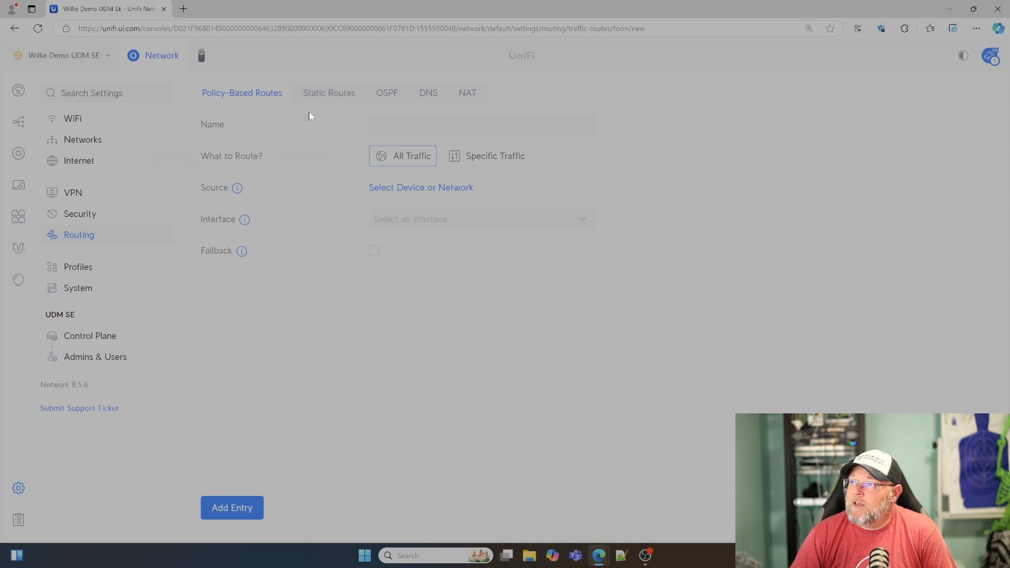
click(467, 93)
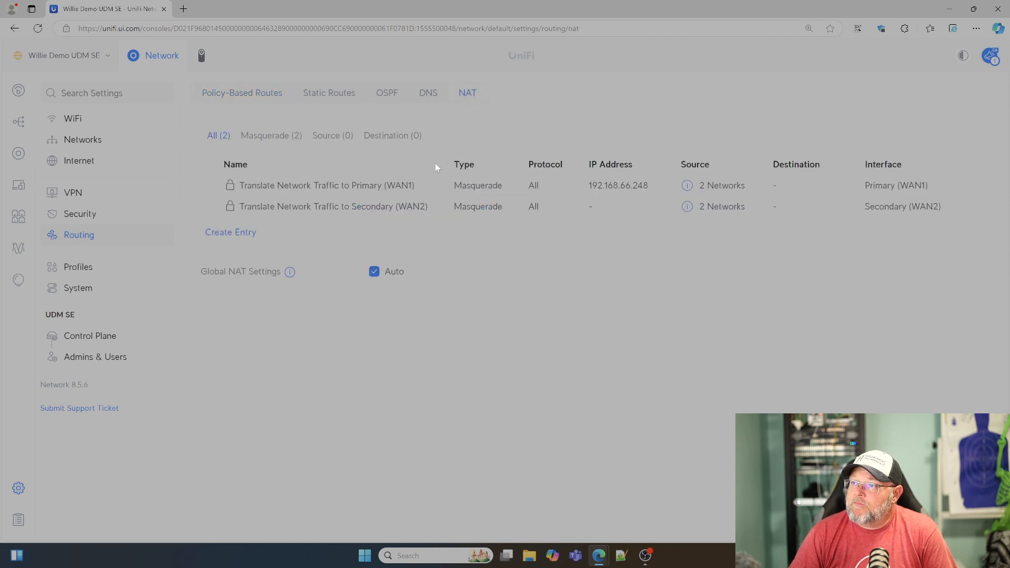
mouse_move(296, 322)
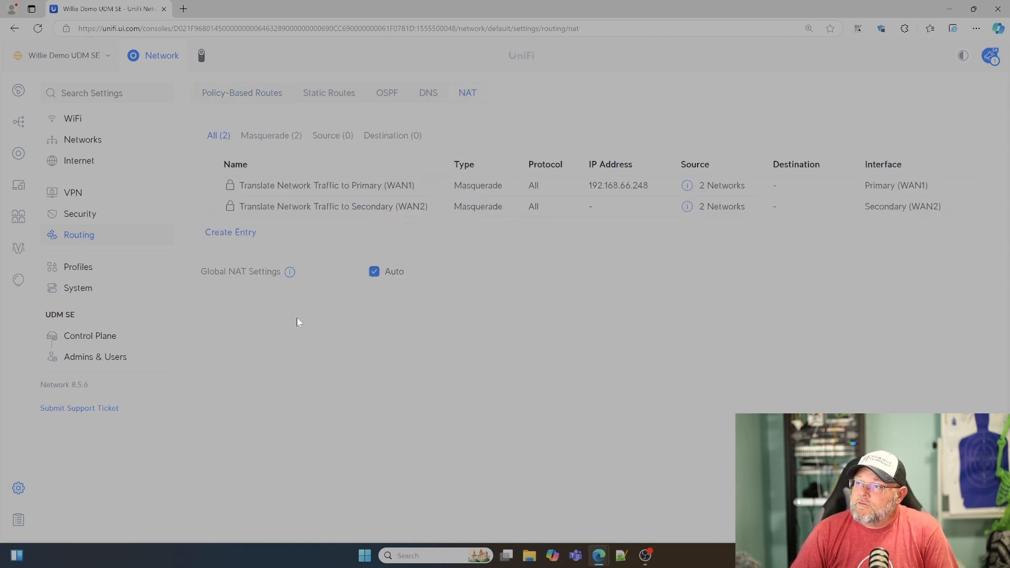
mouse_move(416, 267)
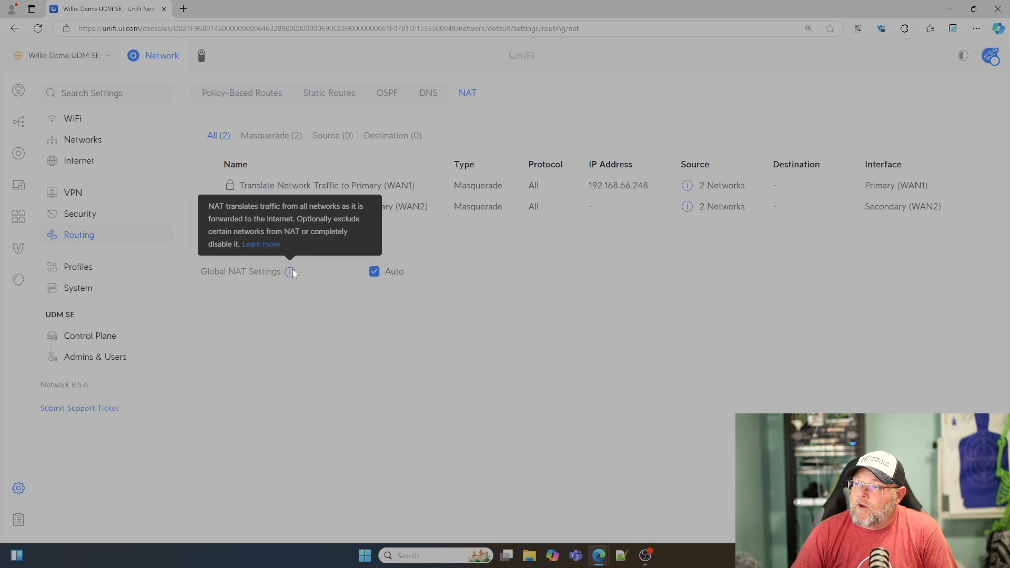
mouse_move(335, 303)
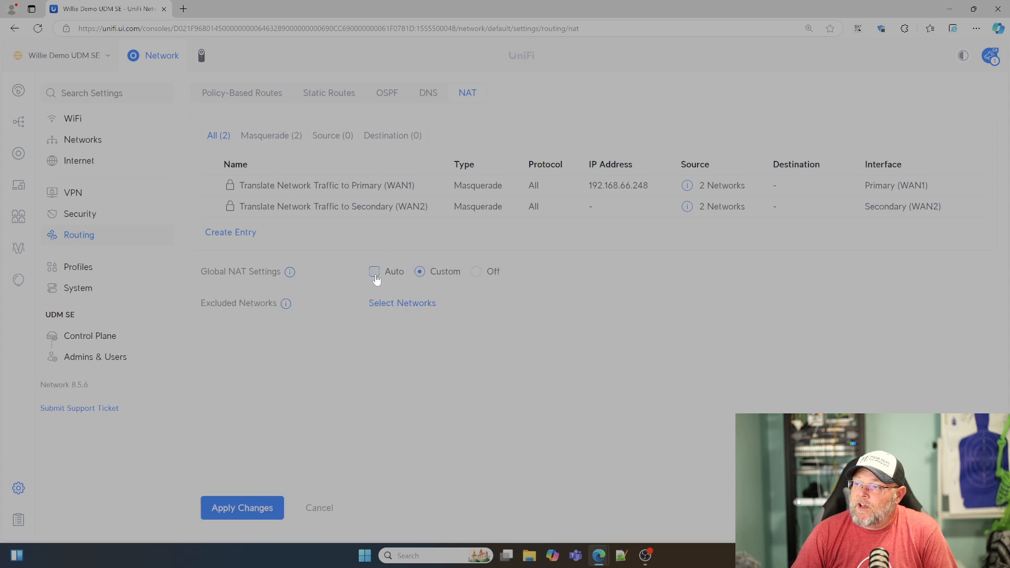
mouse_move(290, 272)
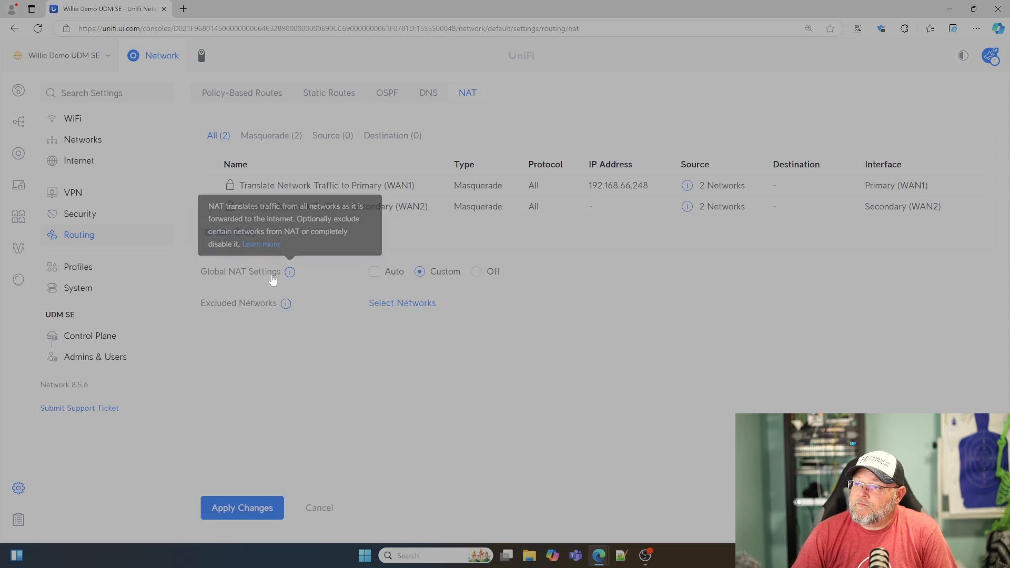
mouse_move(232, 308)
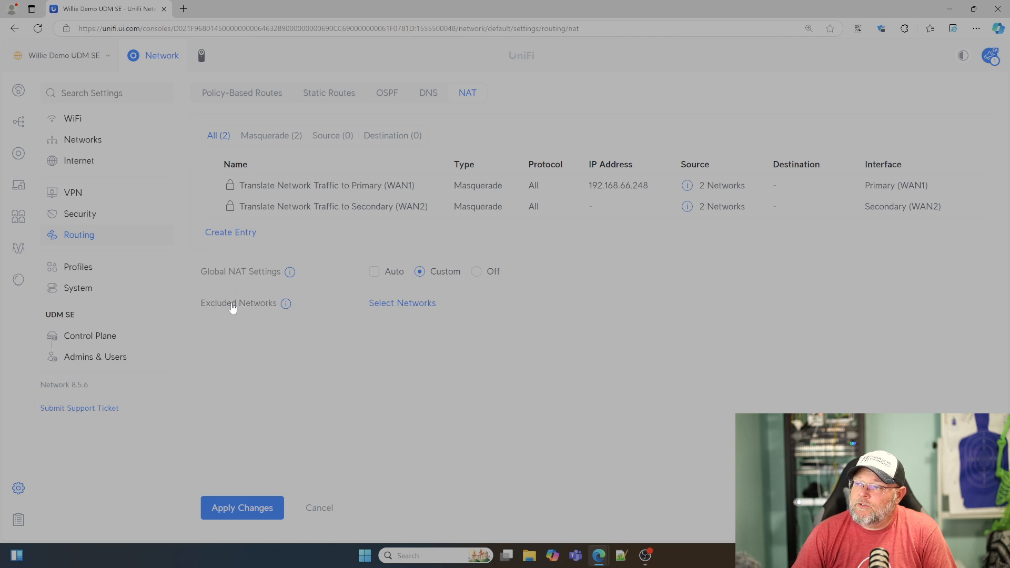
mouse_move(286, 304)
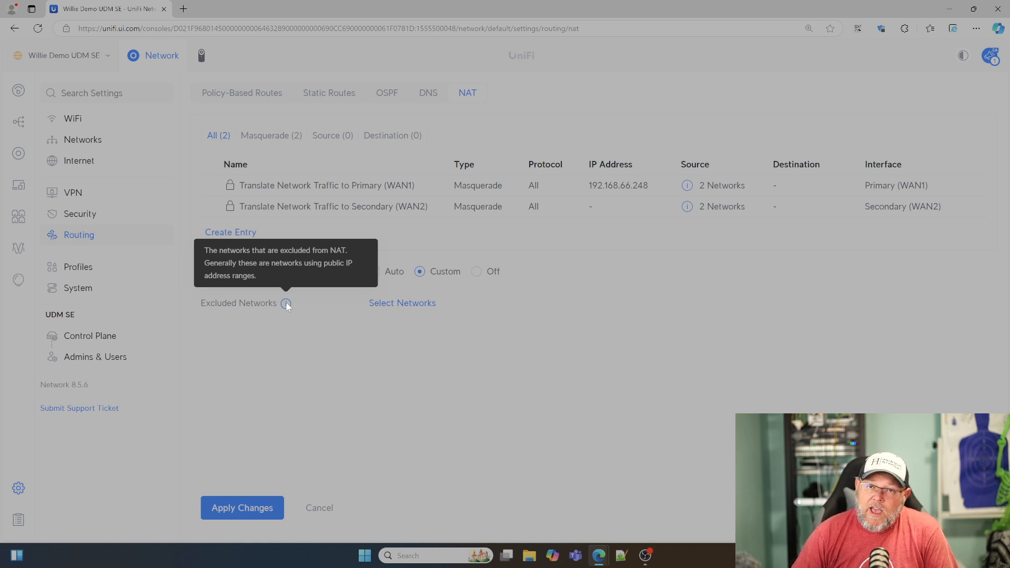
Step: Add My Routed IPs to the NAT Excluded Networks and save
click(402, 303)
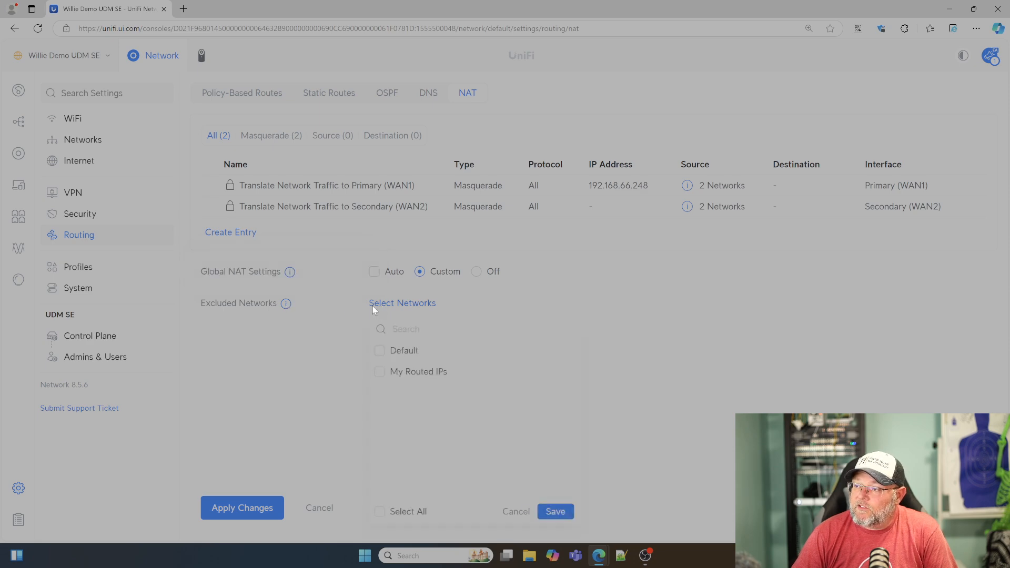
click(379, 371)
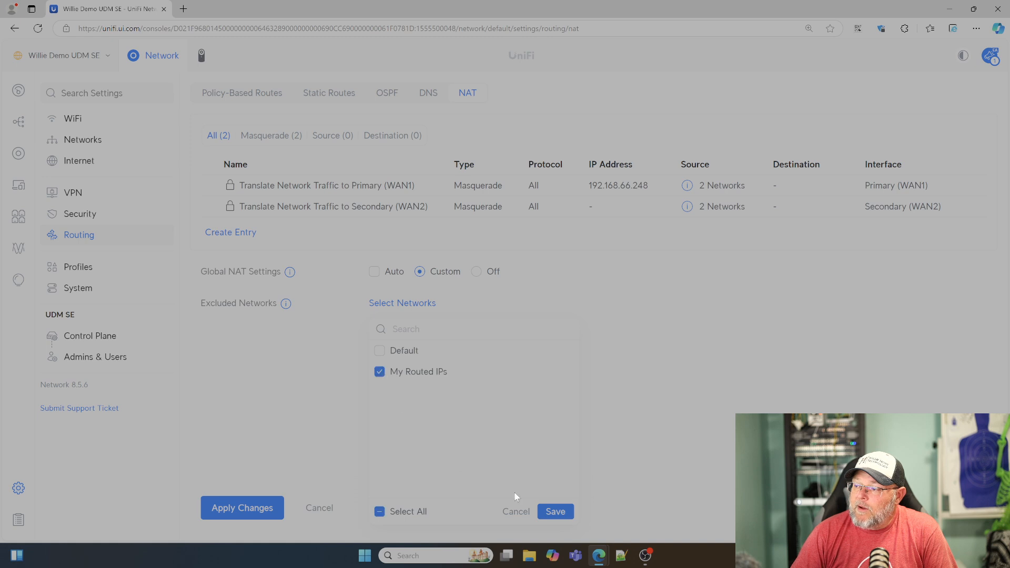
click(554, 511)
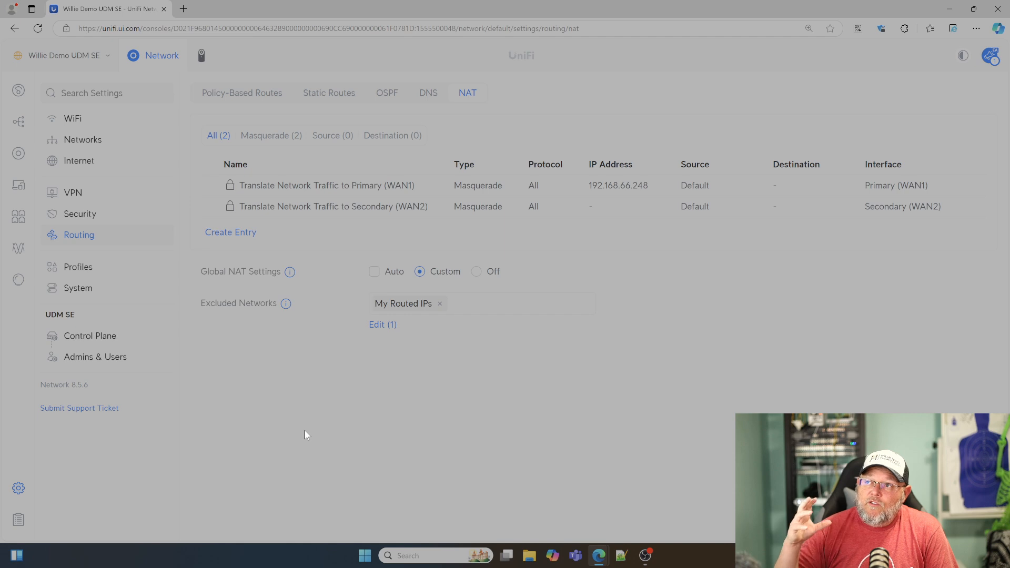
mouse_move(295, 422)
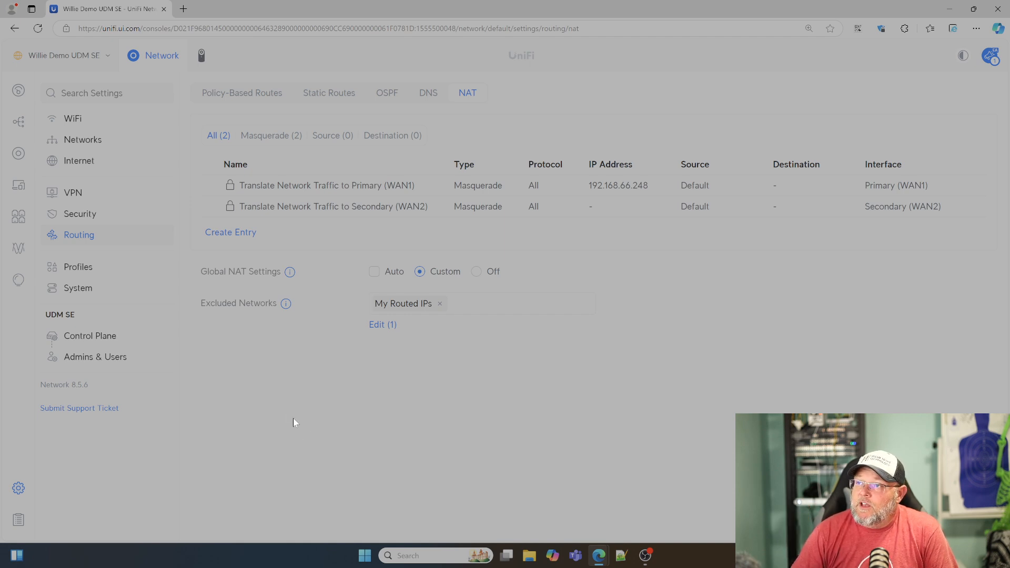
mouse_move(348, 206)
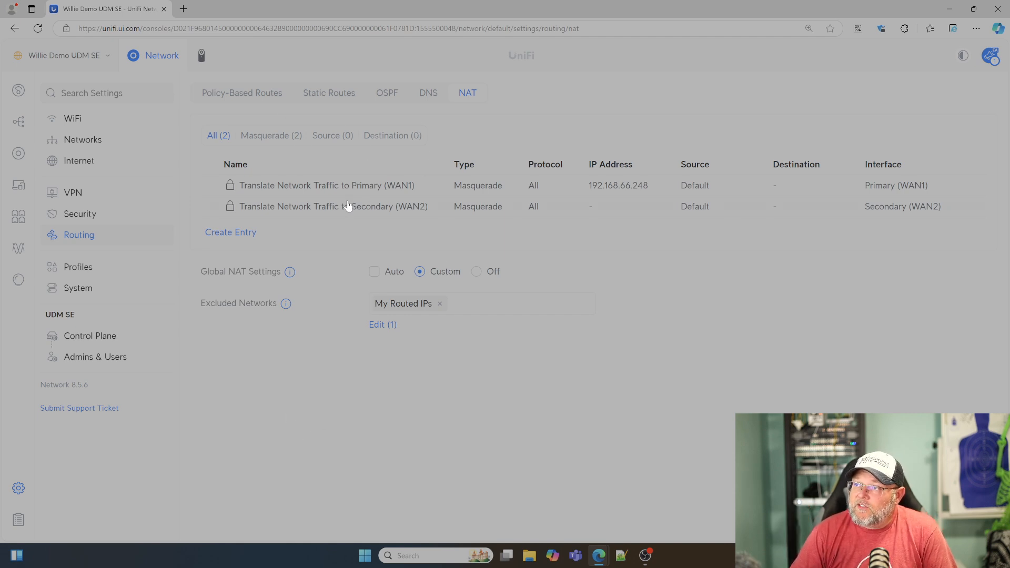
mouse_move(321, 161)
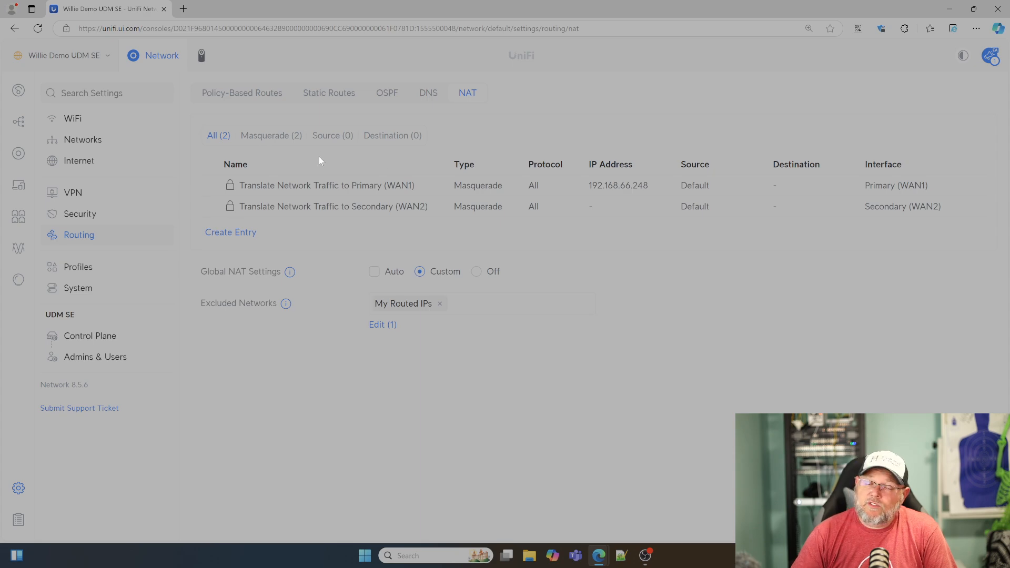